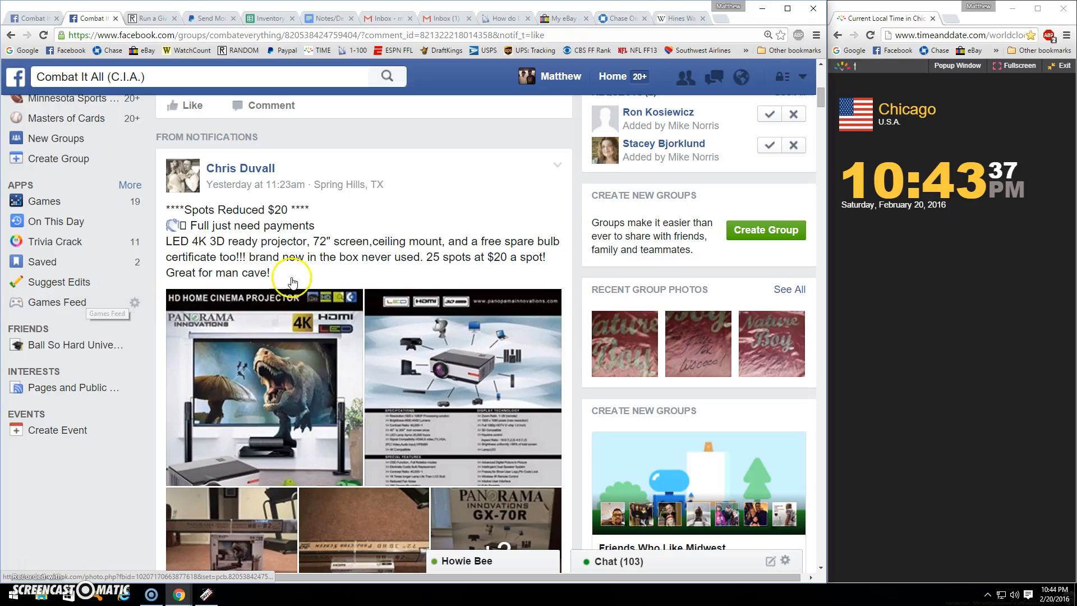
Paste the 25 copied entries into the Projector giveaway and dice-roll 7 total rounds
scroll(down, 3)
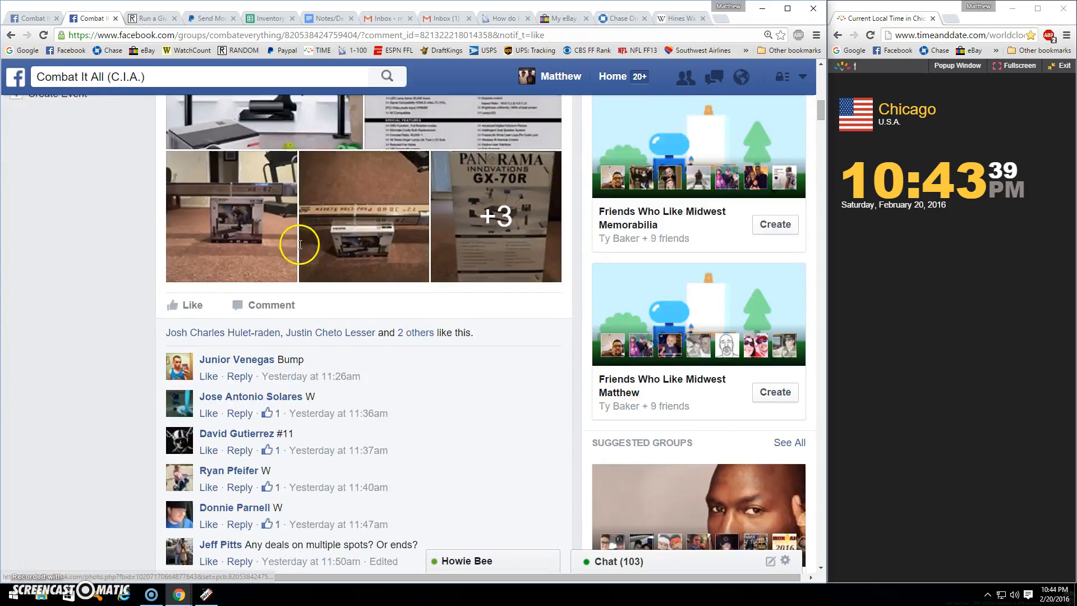
scroll(down, 3)
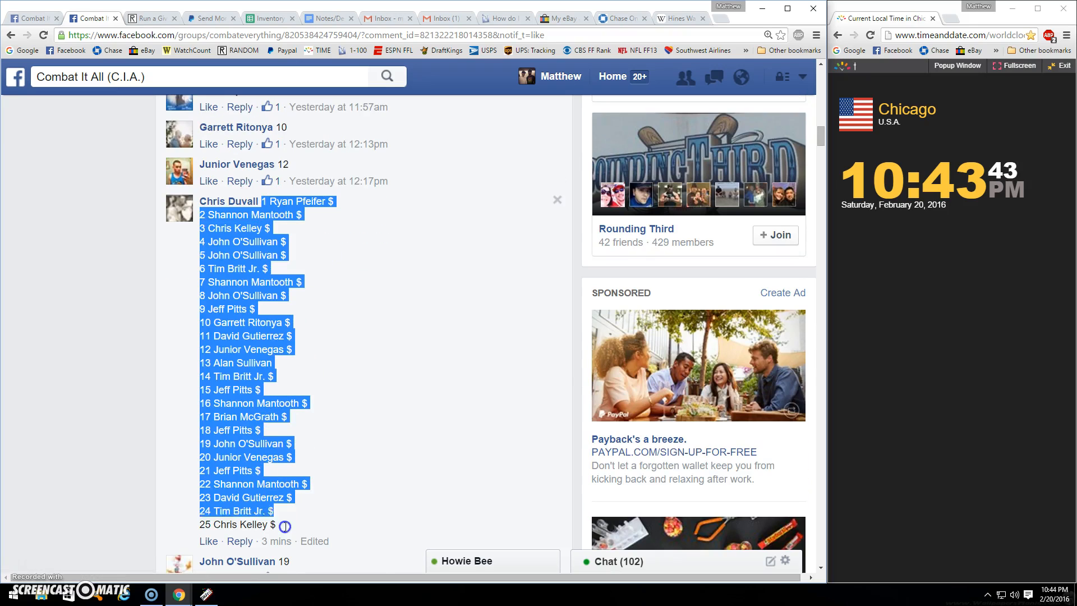
scroll(down, 3)
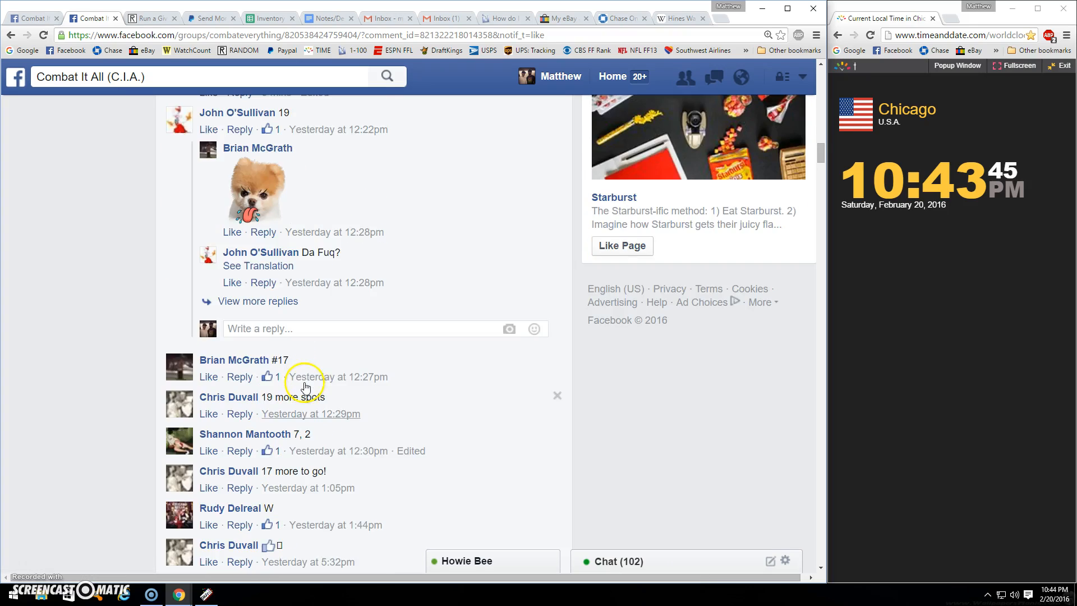
scroll(down, 3)
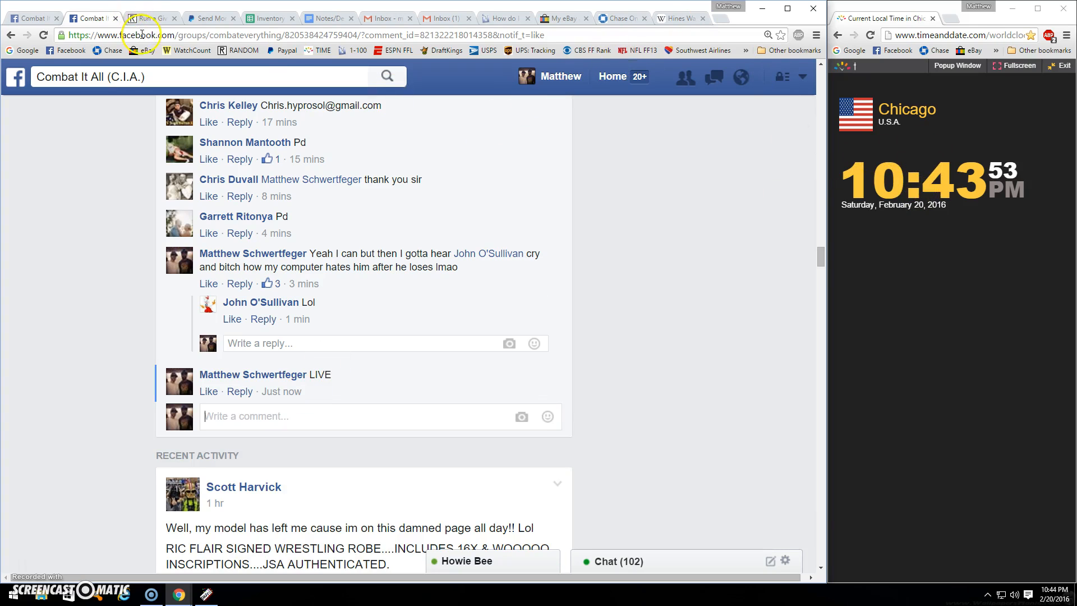
right_click(158, 355)
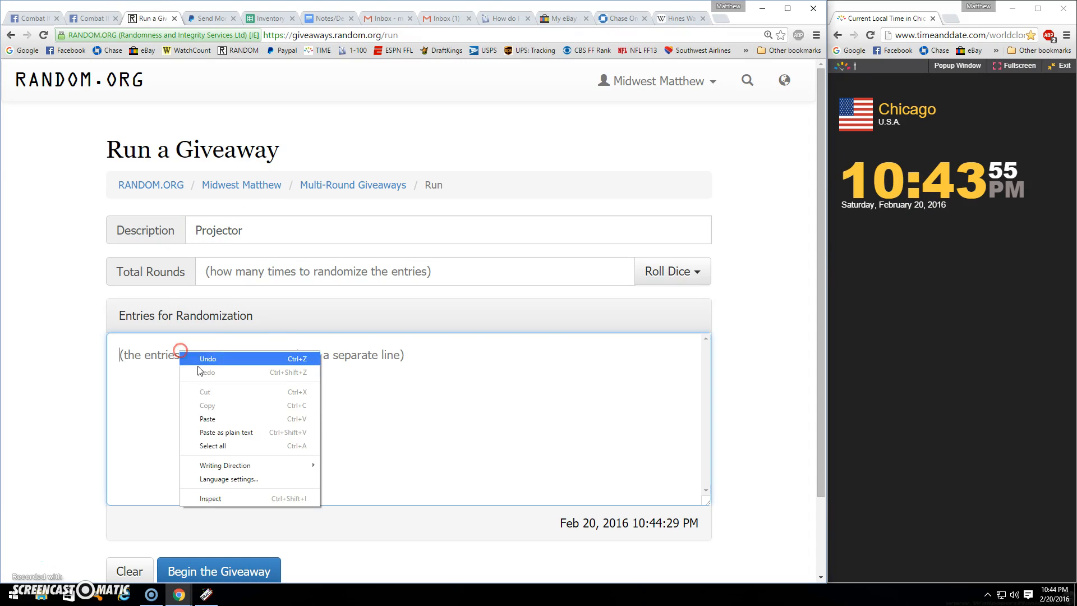
click(206, 418)
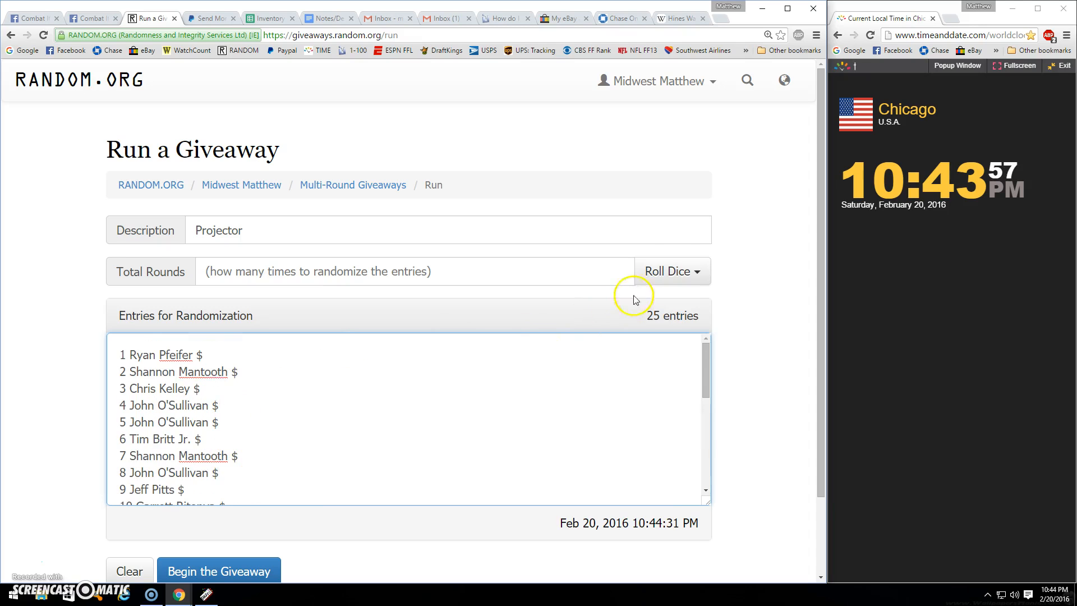
click(666, 270)
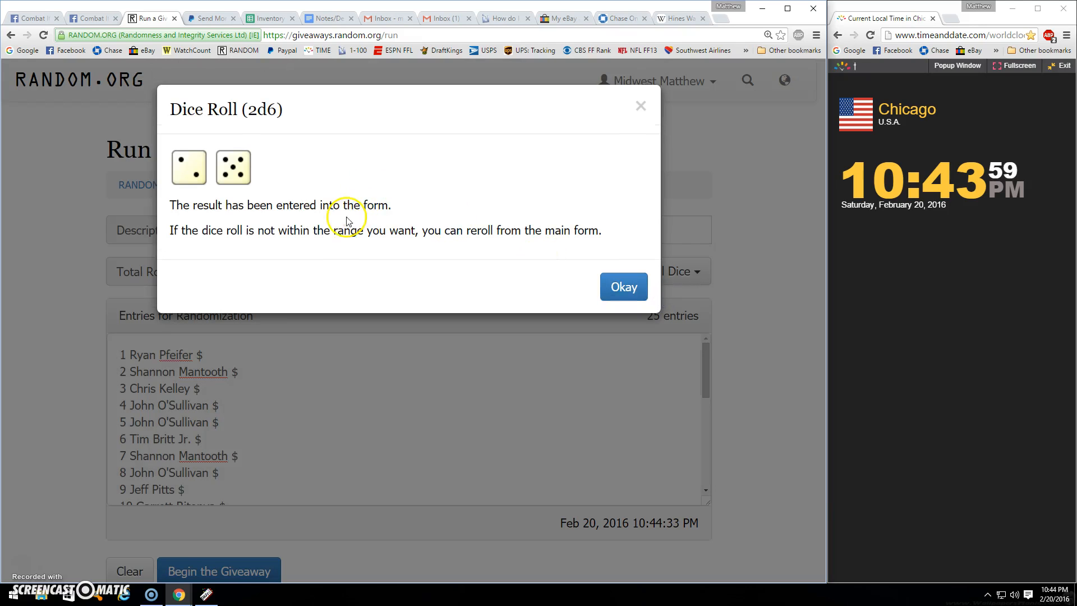
click(622, 286)
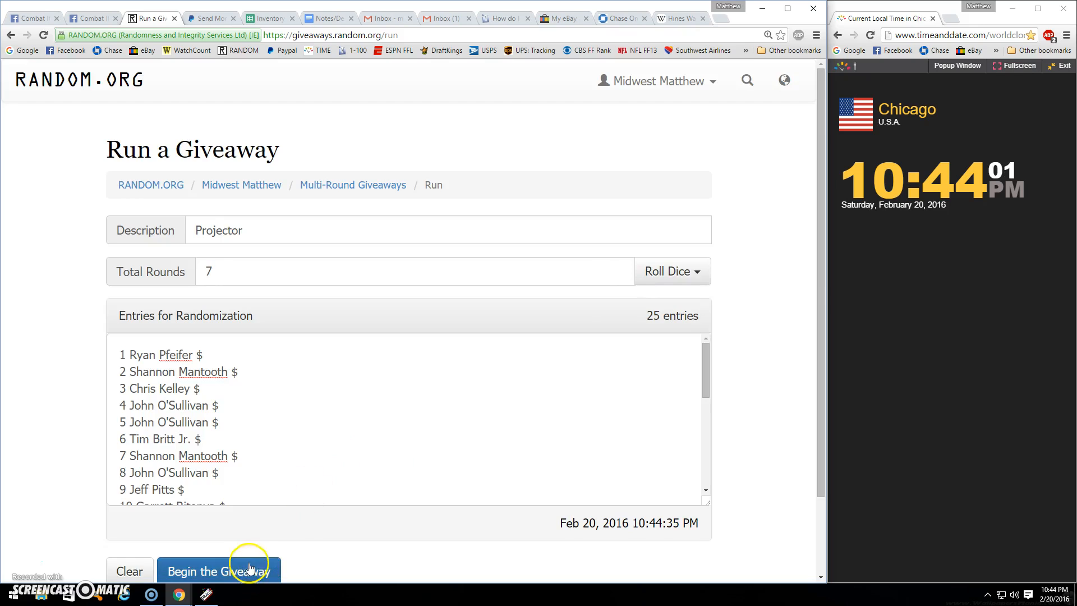
Begin the giveaway and advance through the rounds to the seventh and final round
click(218, 571)
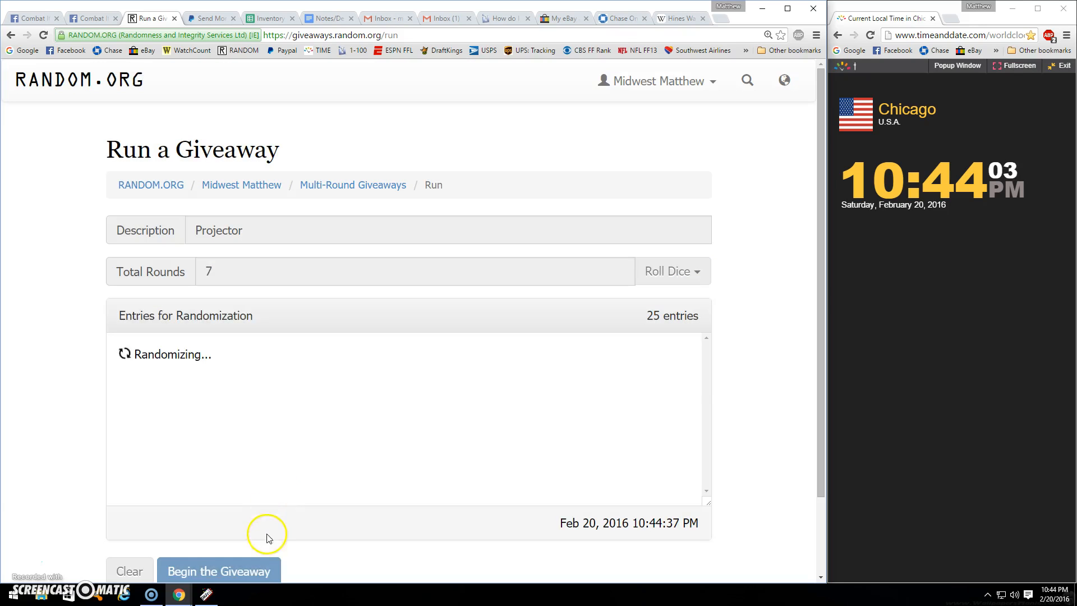
click(218, 571)
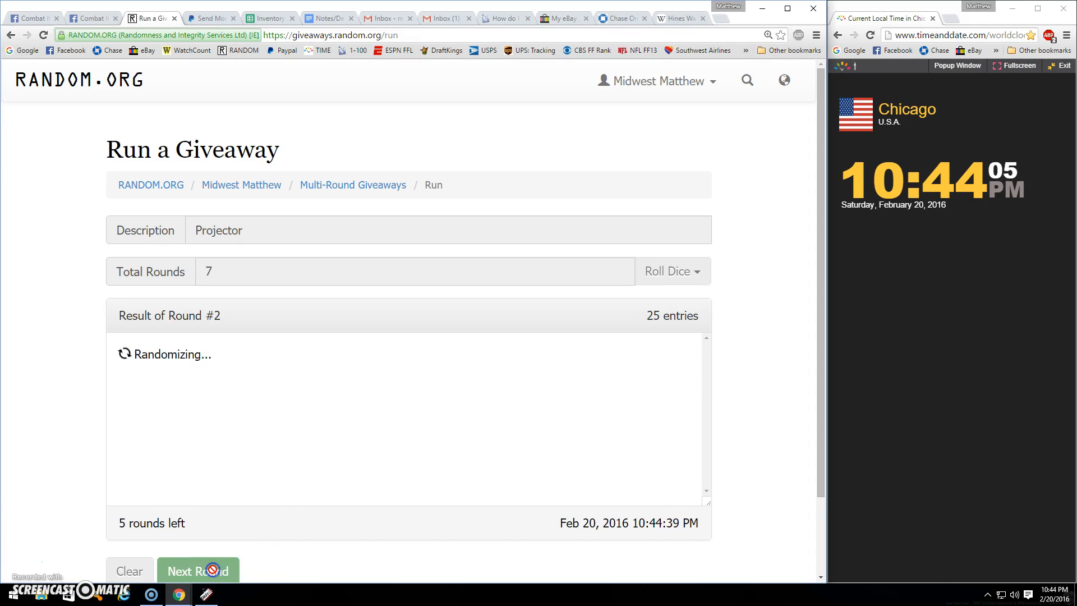
click(198, 571)
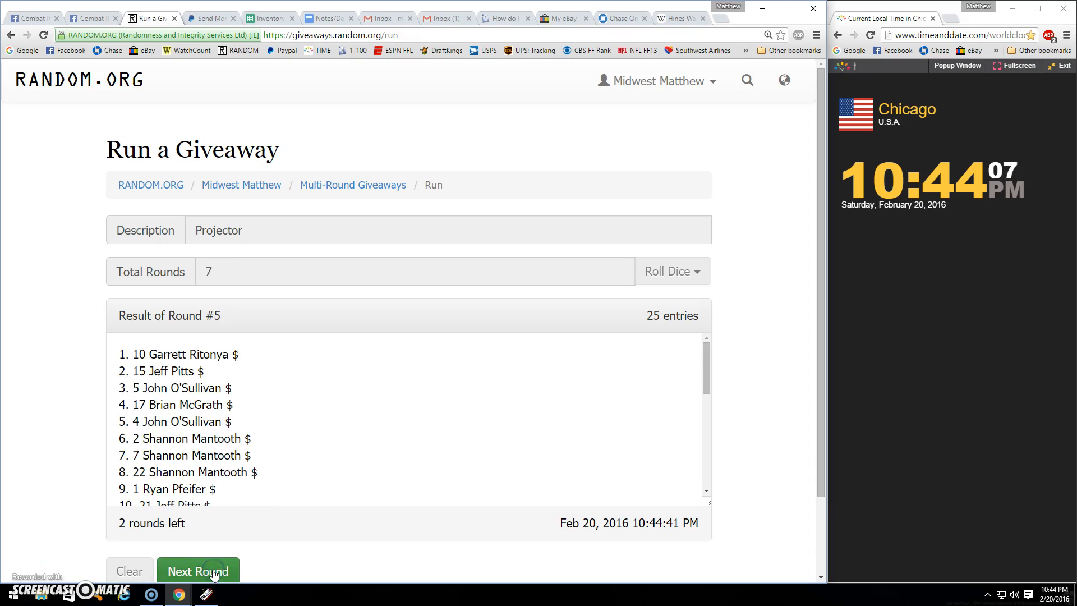
click(198, 571)
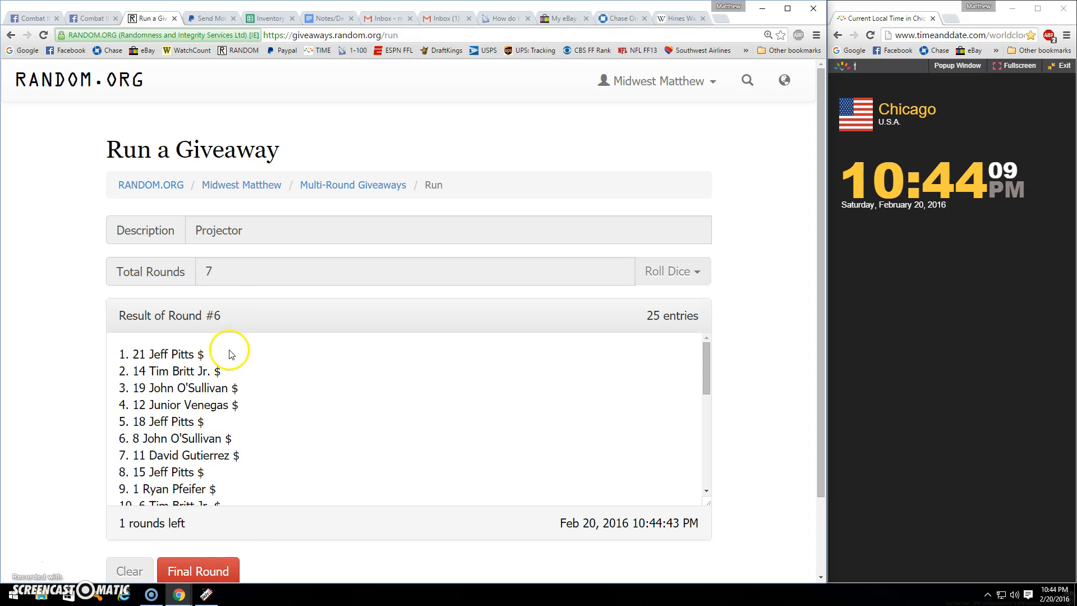
scroll(down, 3)
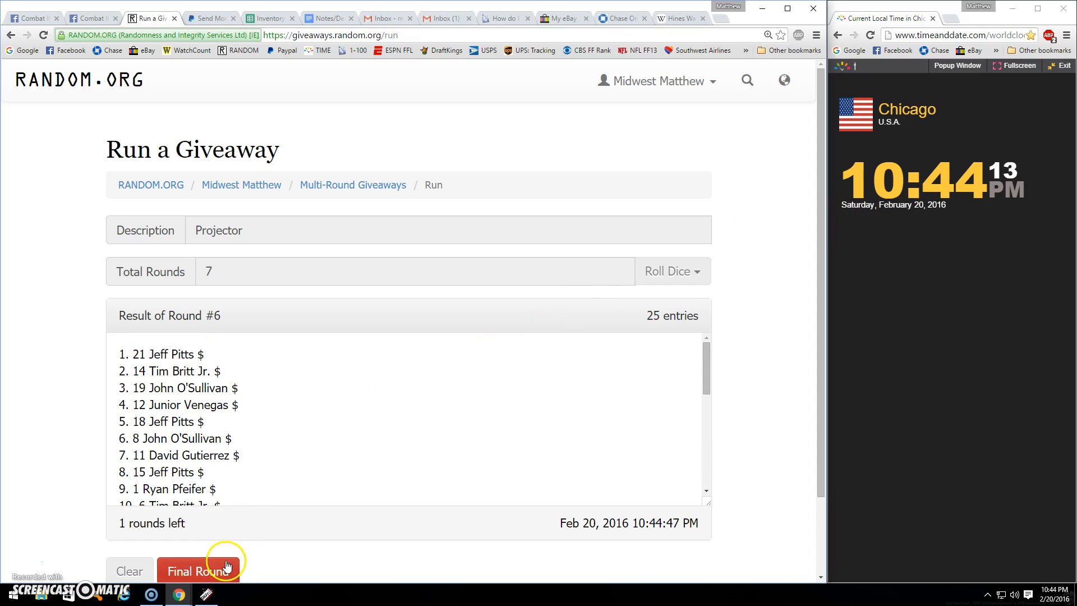
click(199, 571)
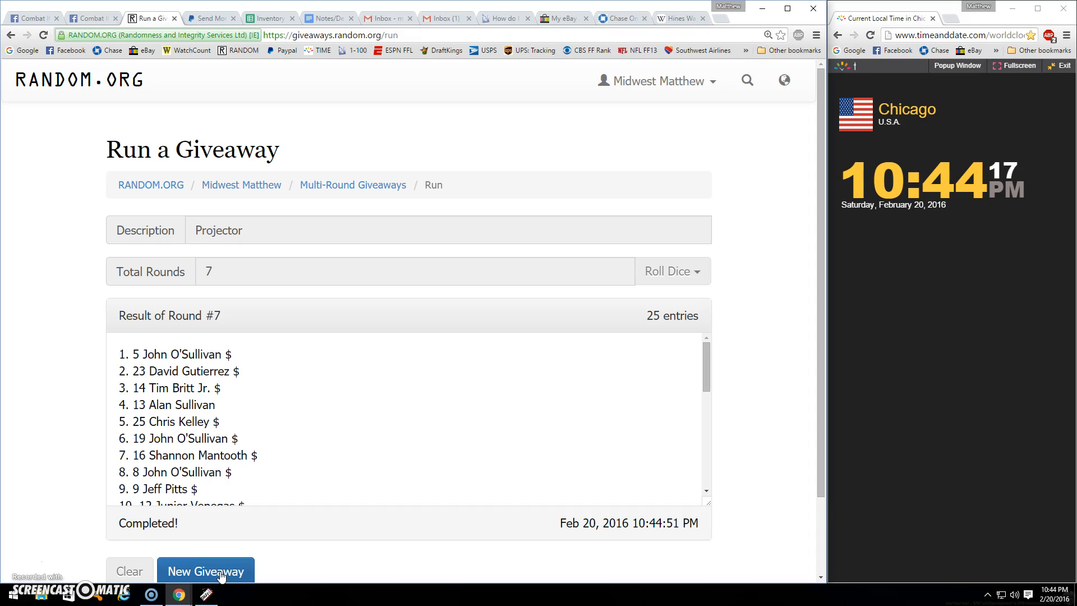
mouse_move(251, 518)
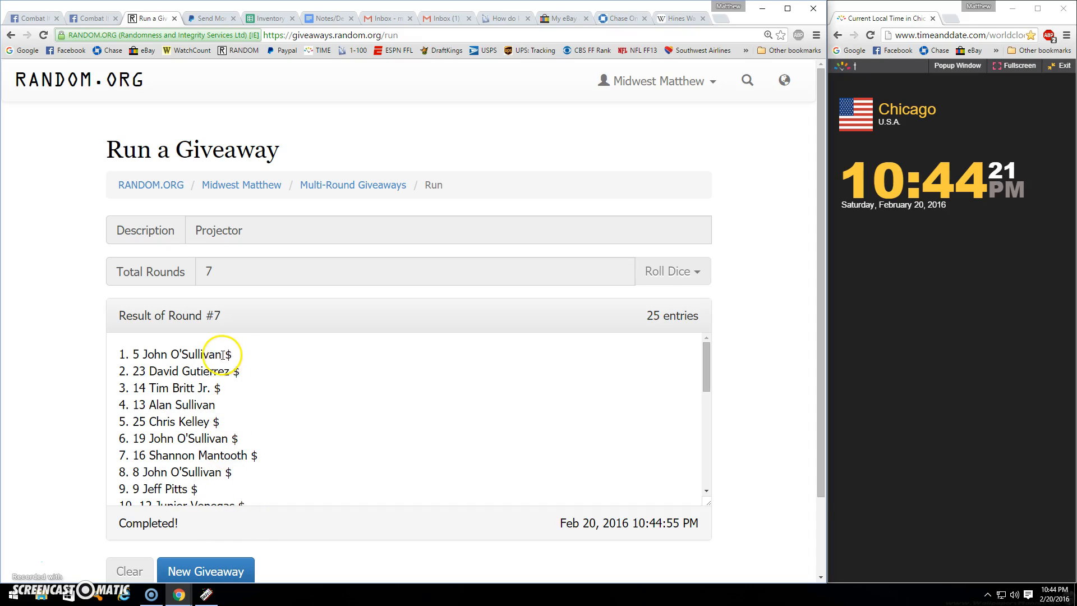
double_click(180, 354)
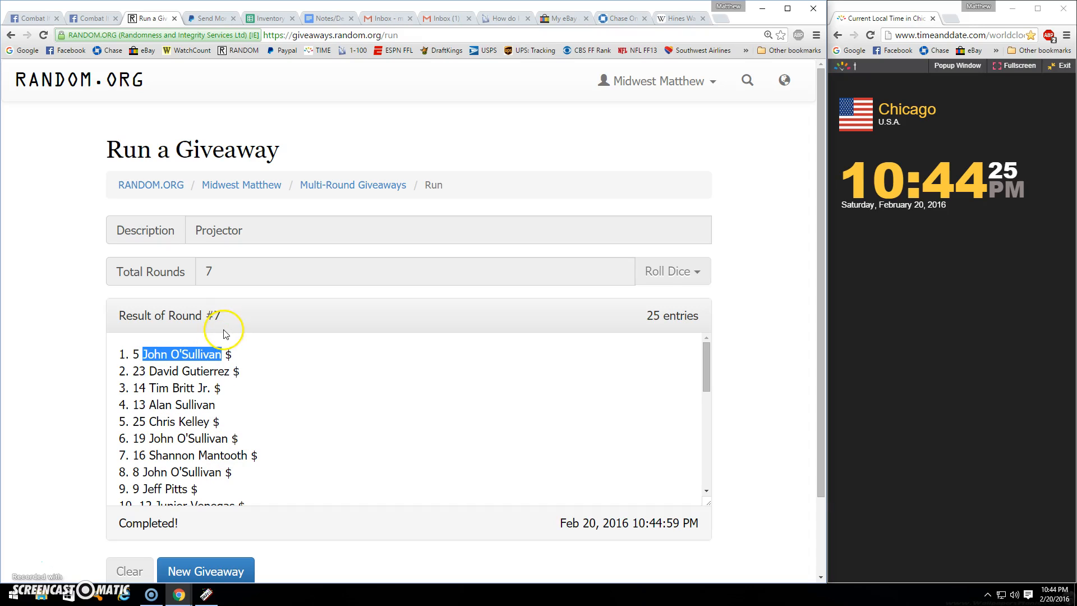
mouse_move(233, 299)
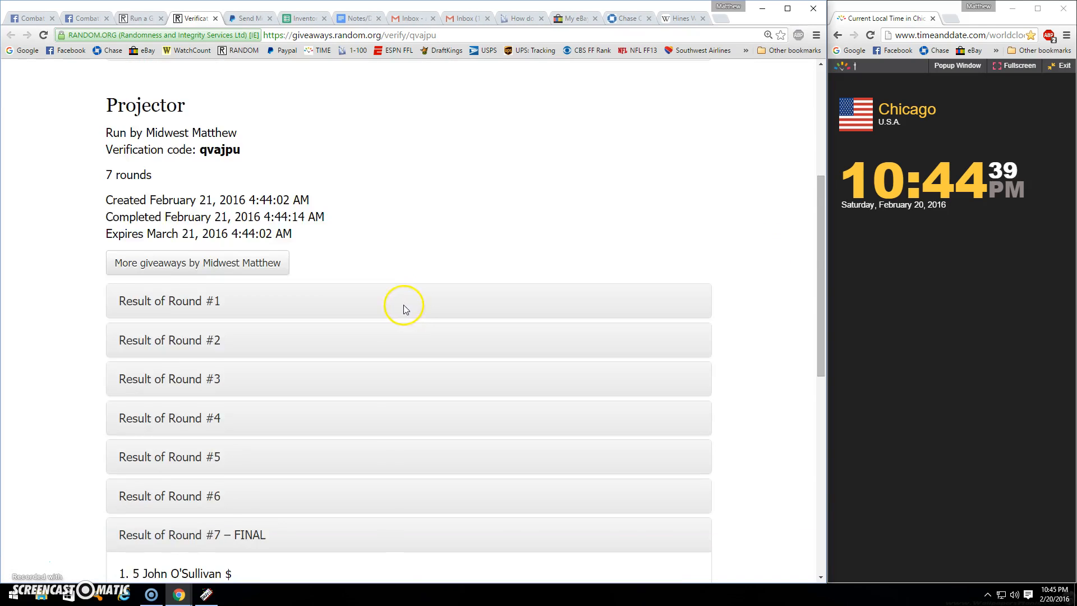
Scroll the verification page down to Result of Round #7 – FINAL
scroll(down, 3)
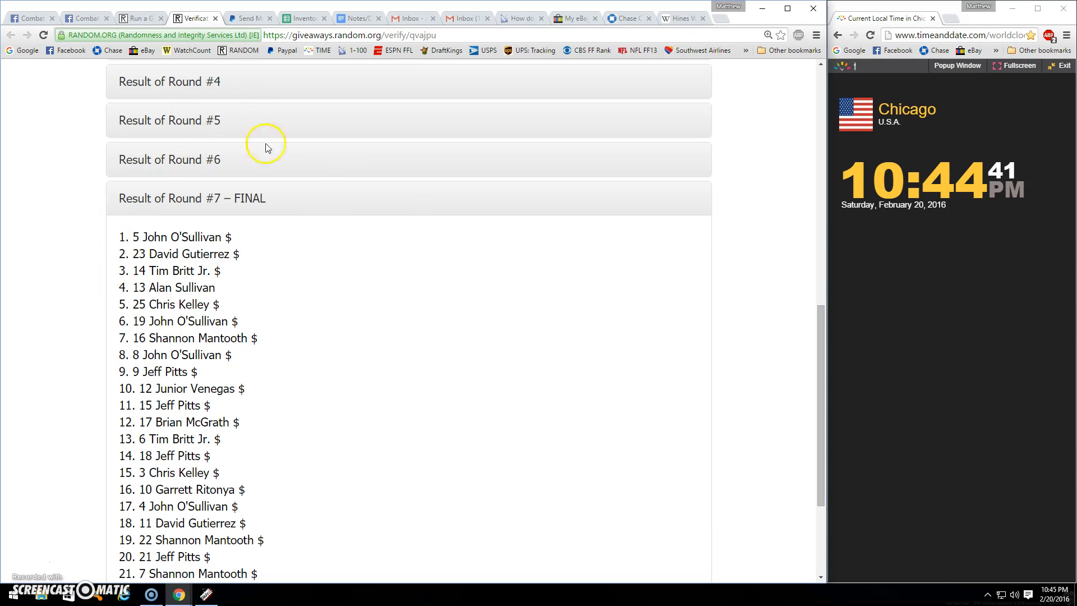